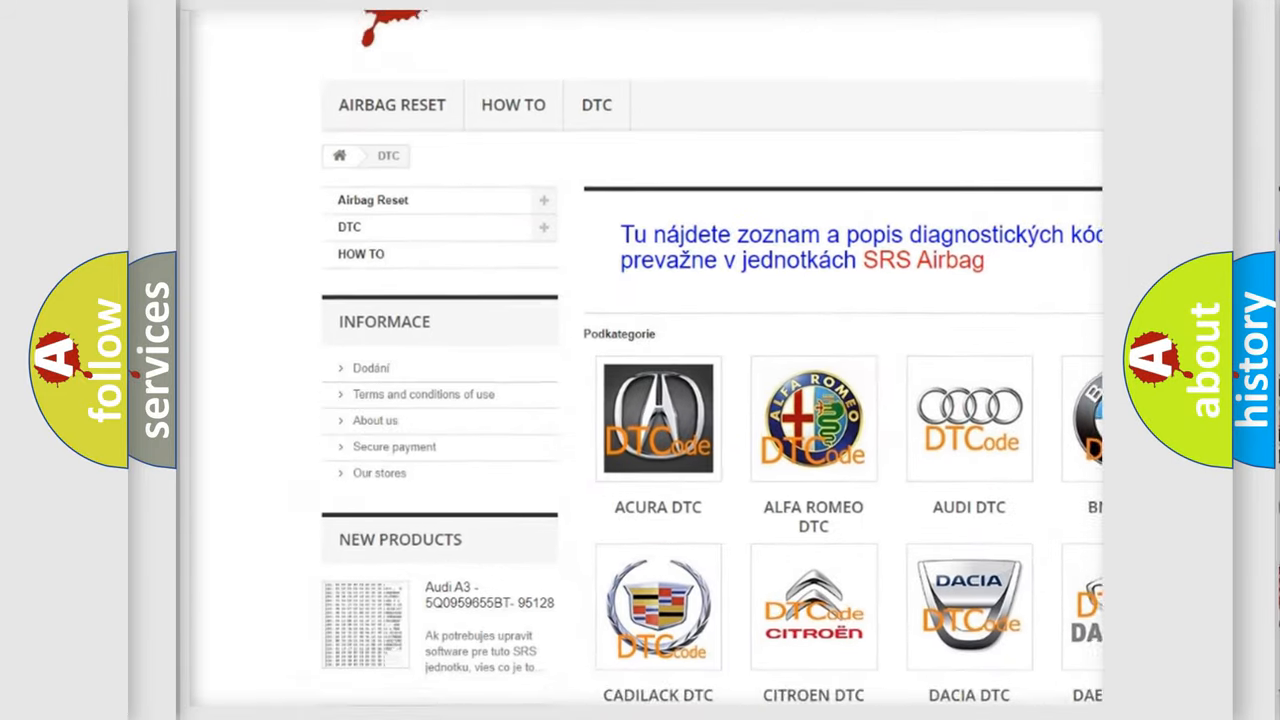
scroll("down", 3)
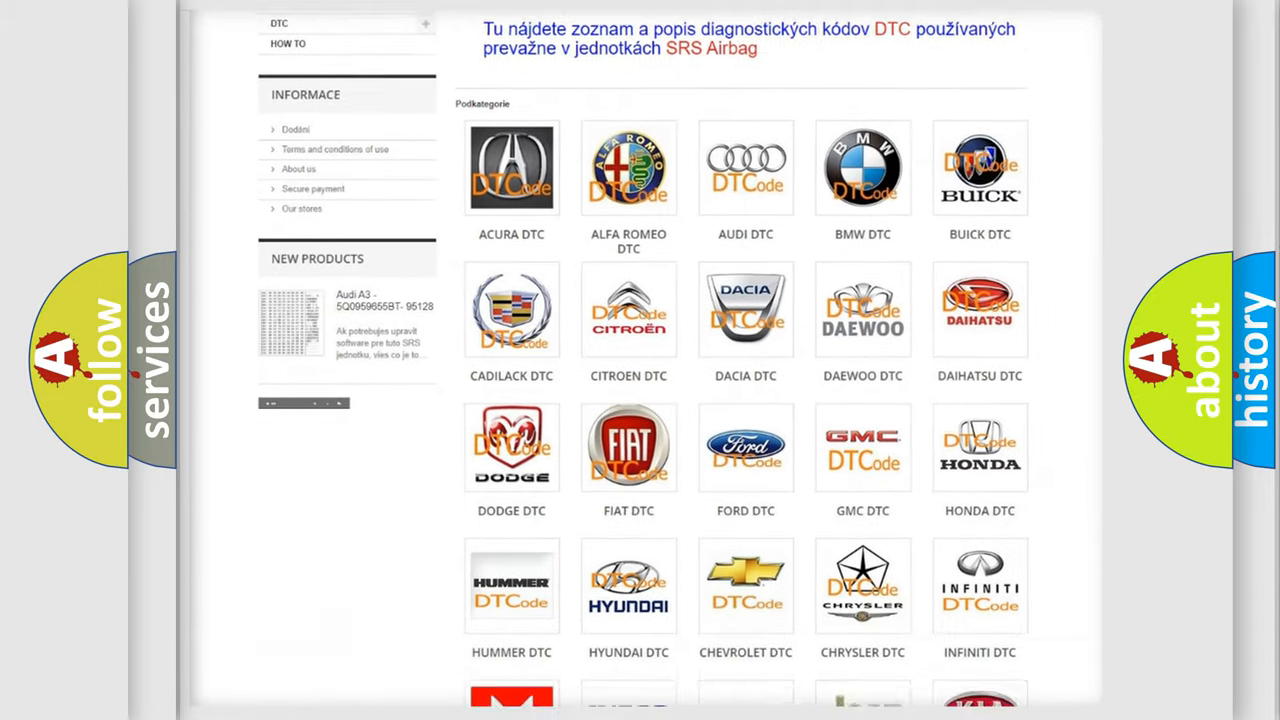
scroll("down", 3)
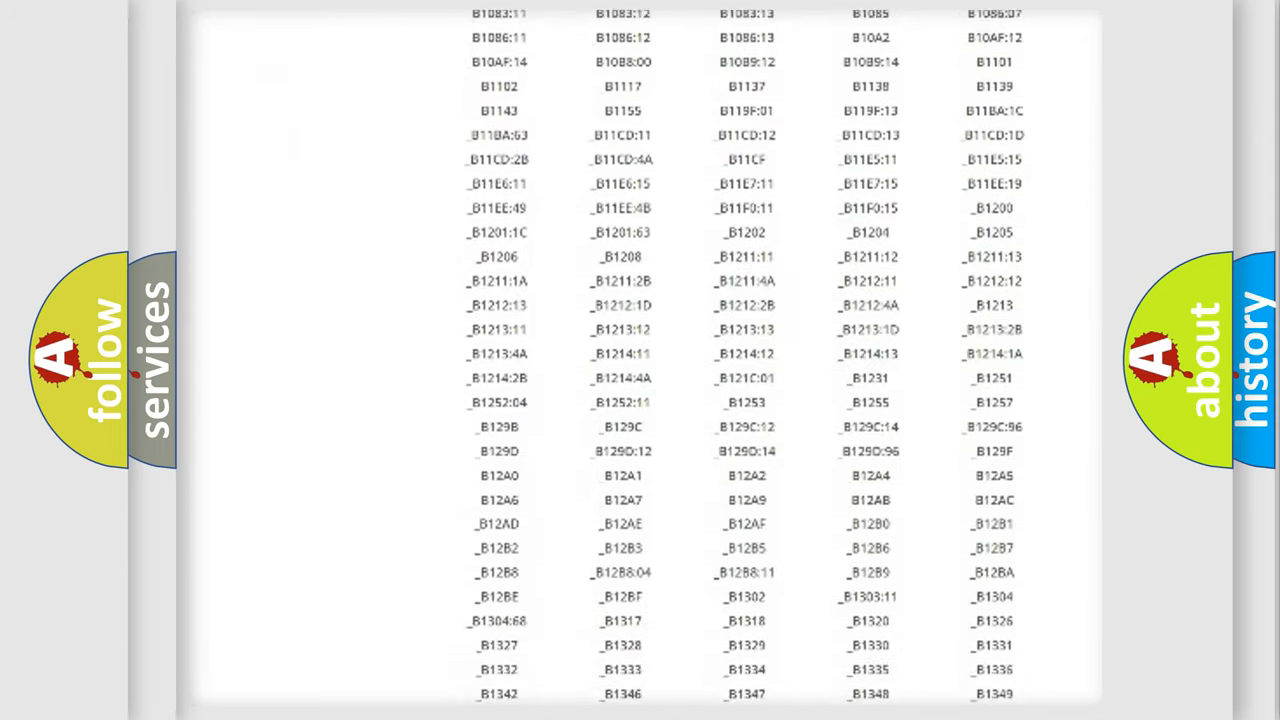
scroll("down", 3)
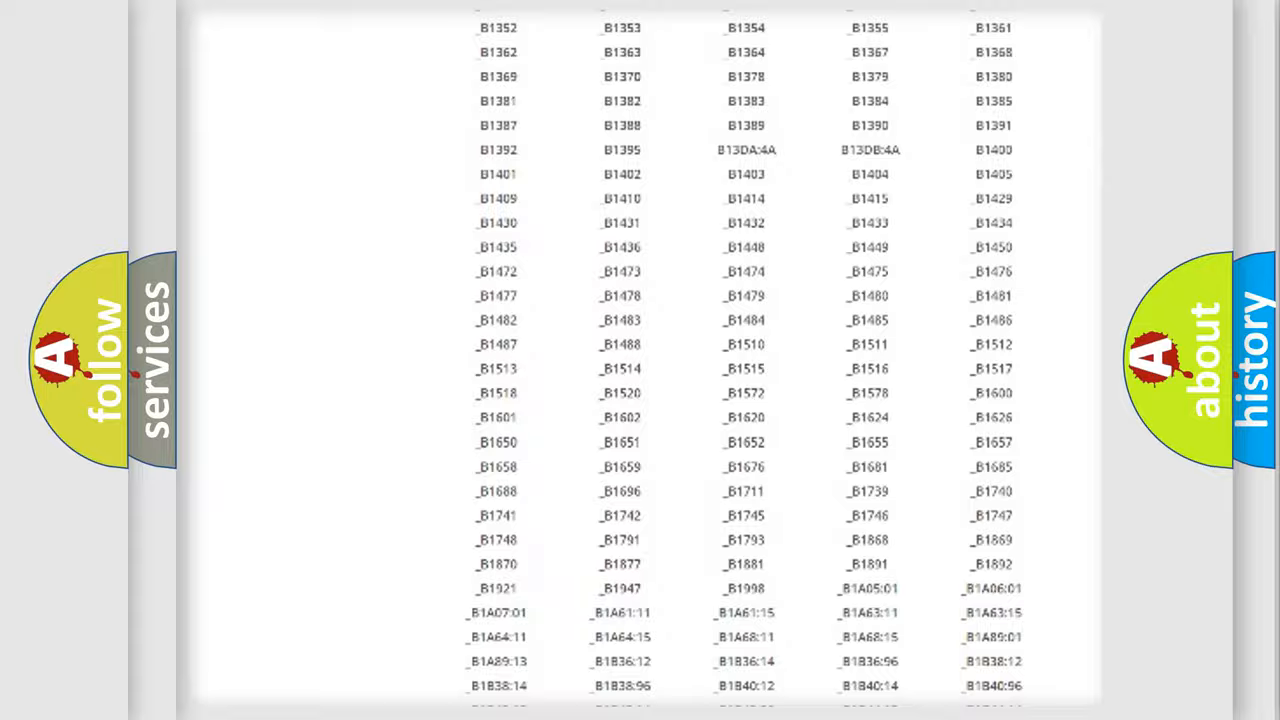